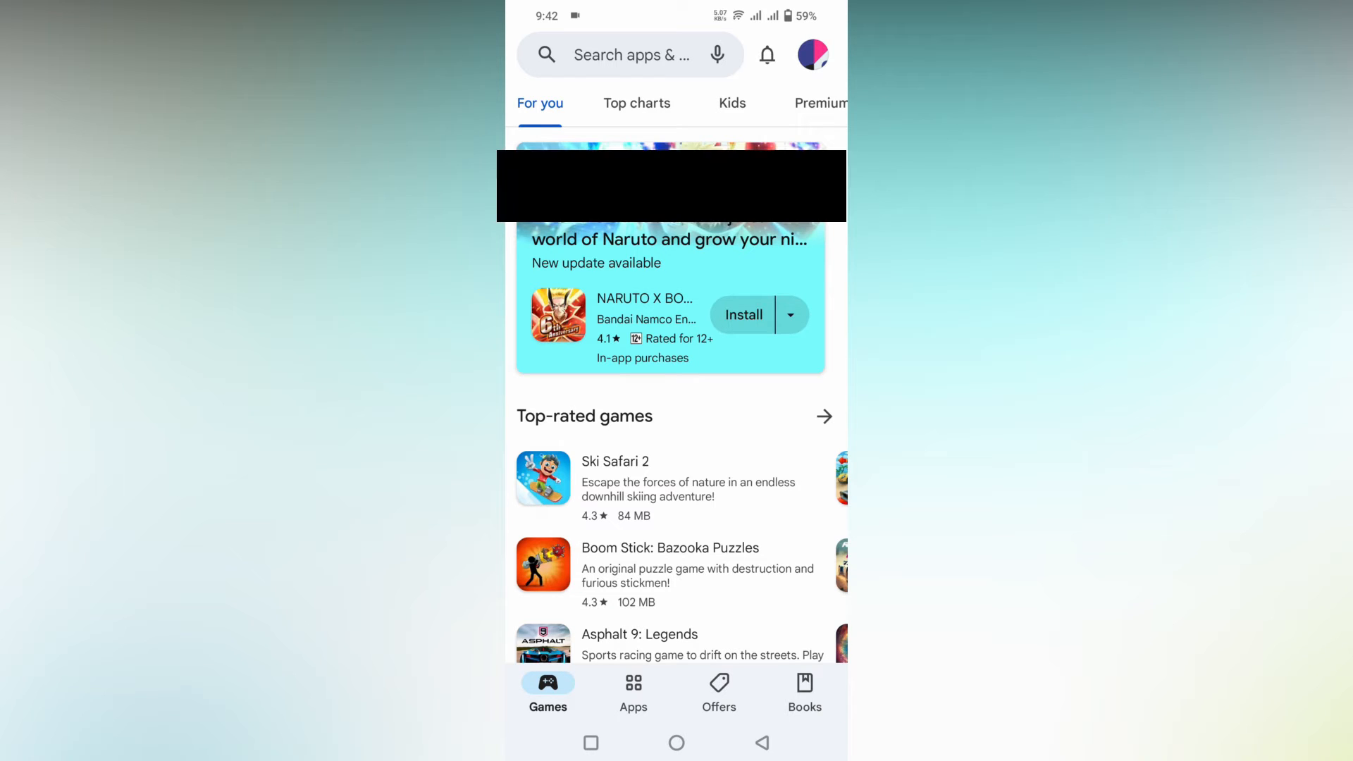
Go to 'Manage apps & device' from the profile avatar's account menu
click(811, 55)
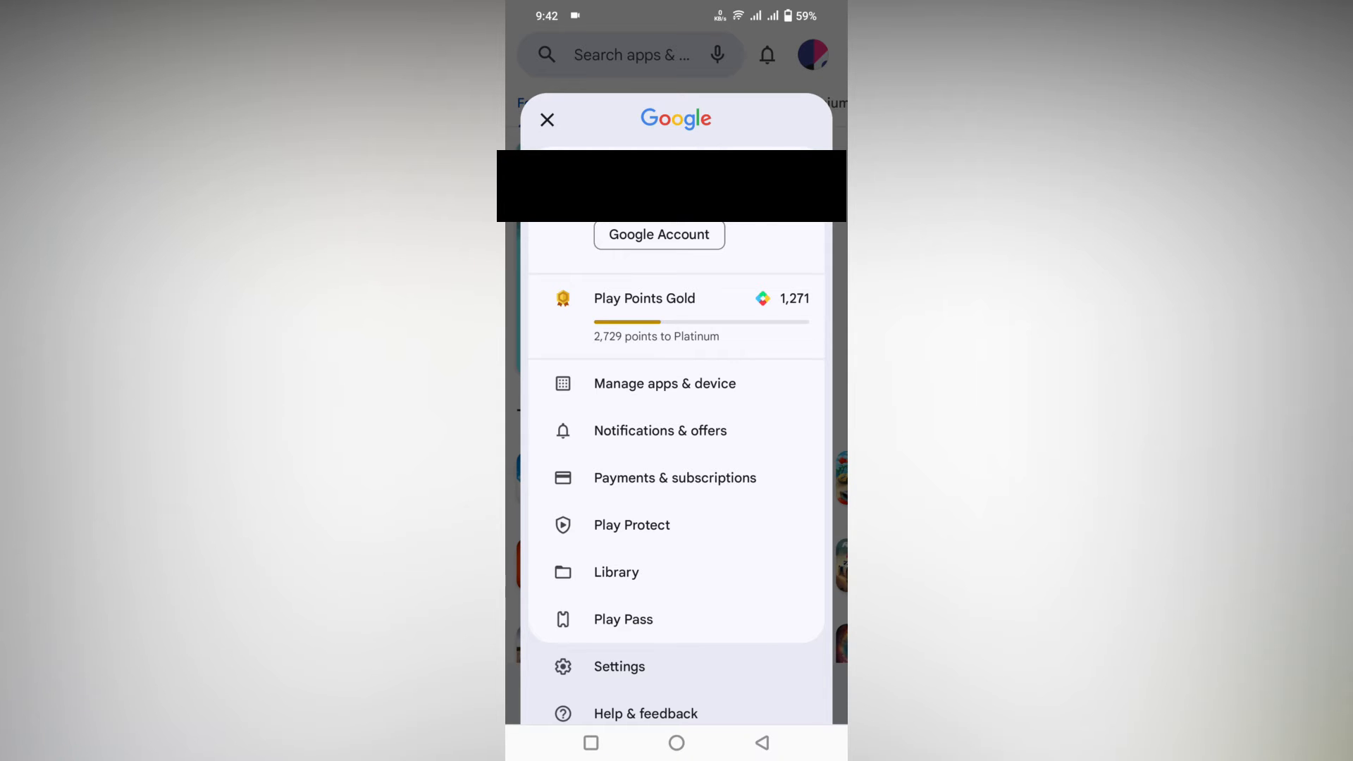
click(664, 384)
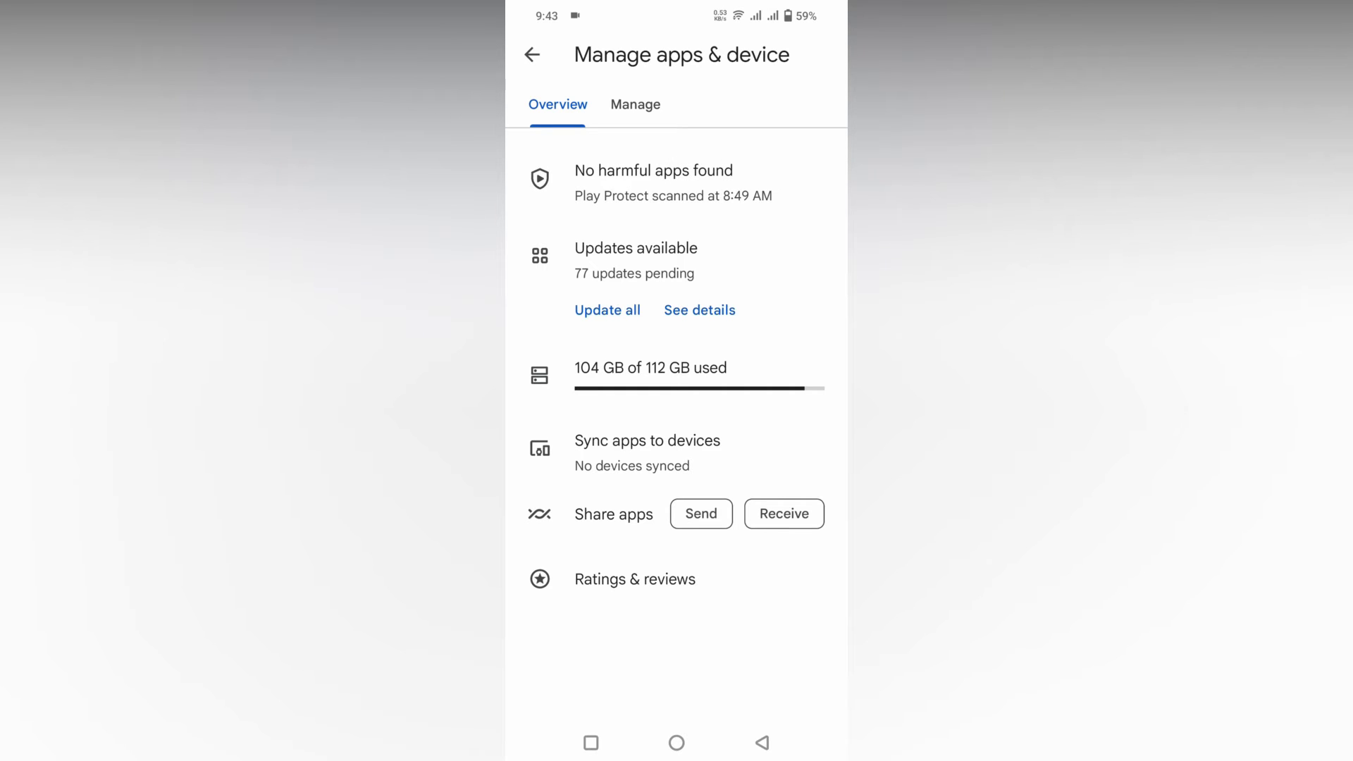
Open Ratings & reviews and view the Posted tab of previously posted reviews
click(635, 580)
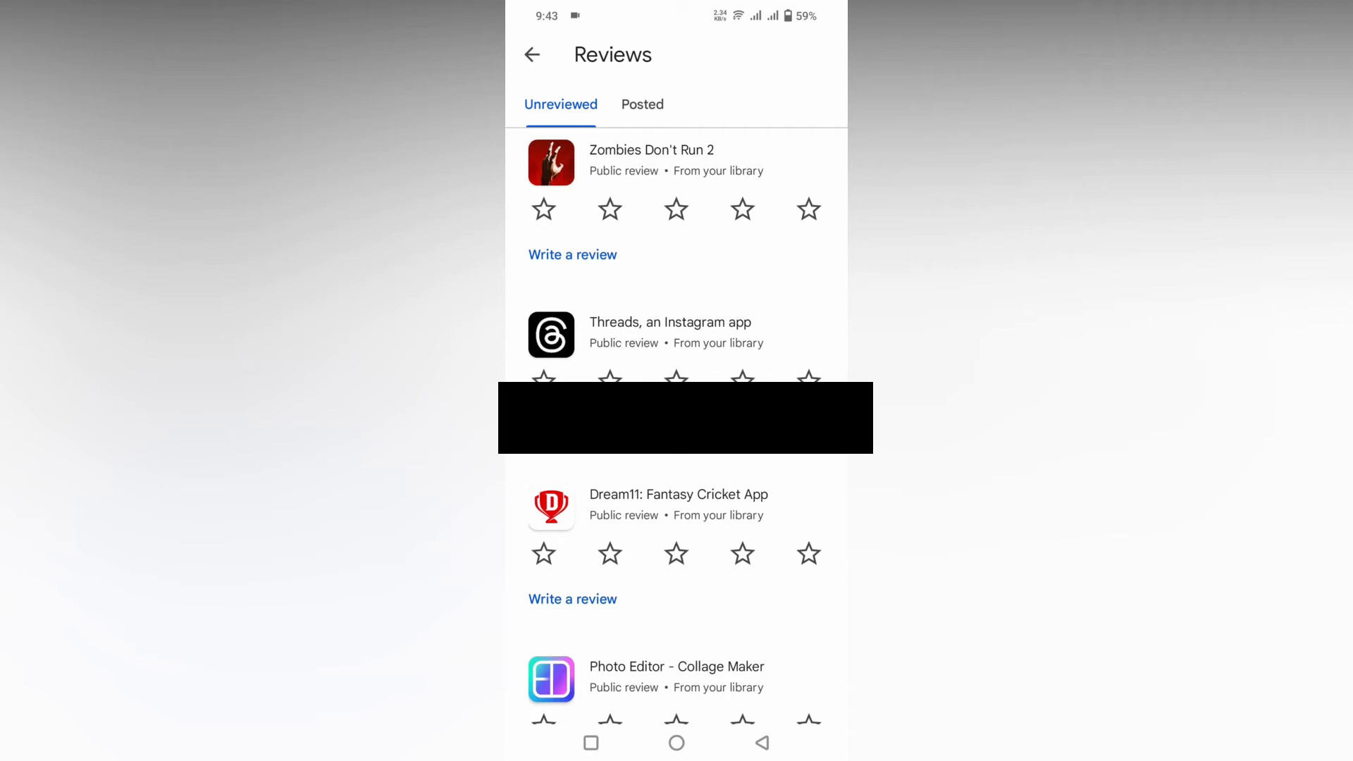
click(642, 104)
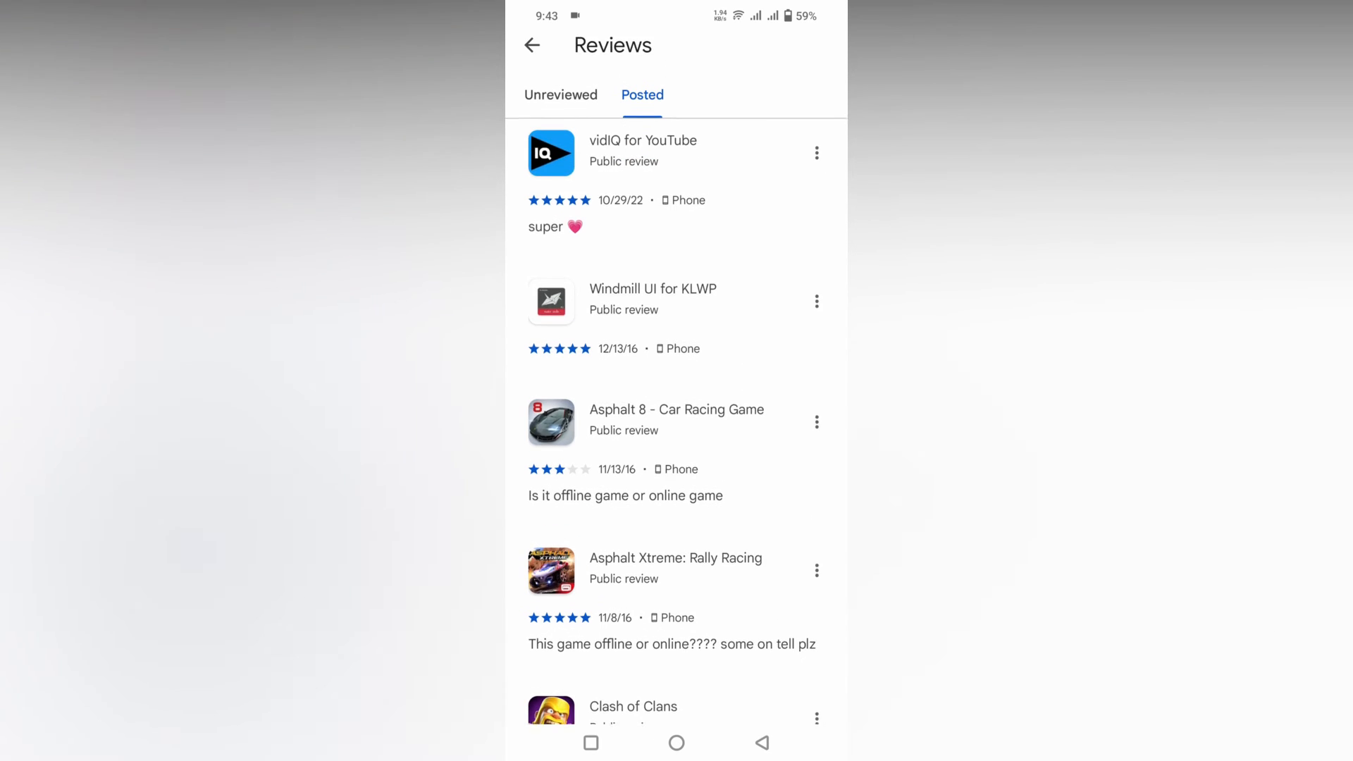
Delete the Asphalt 8 - Car Racing Game review via its three-dot menu
scroll(down, 3)
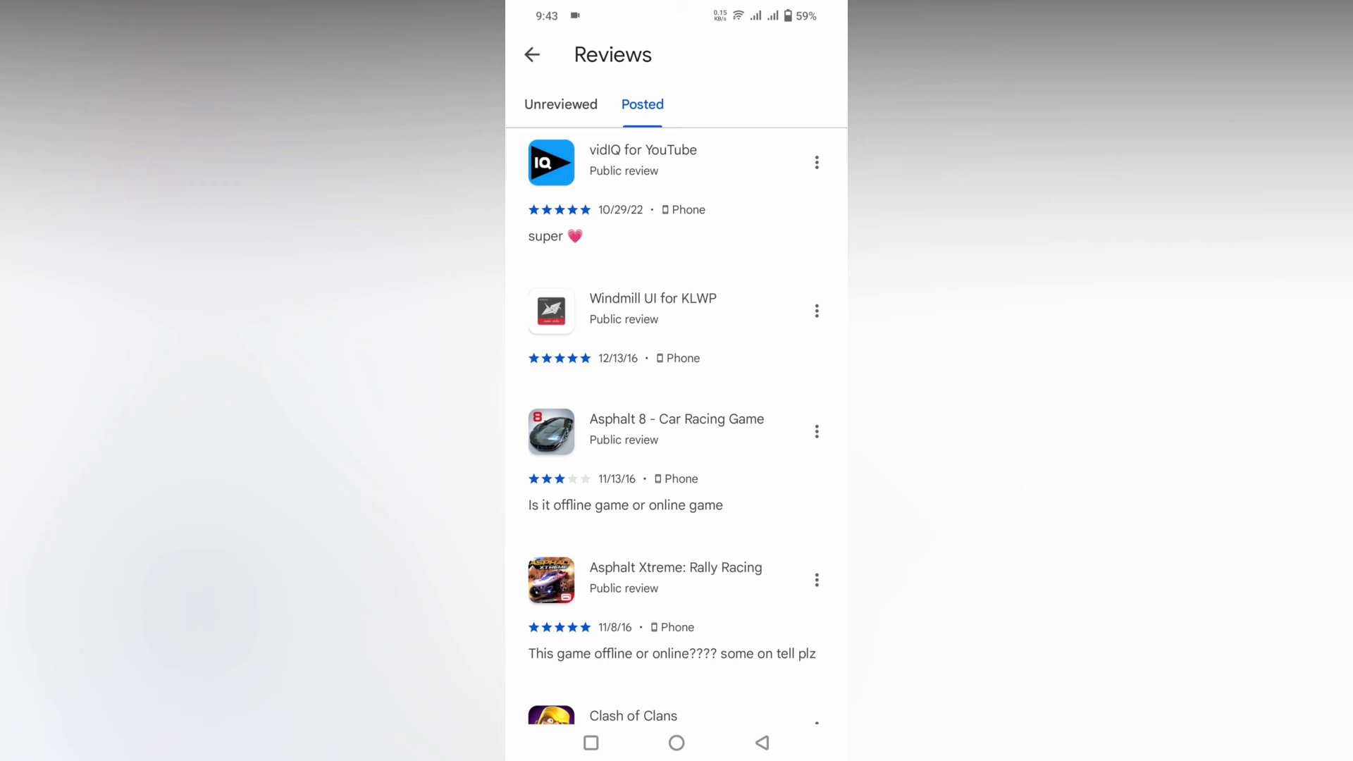
click(815, 430)
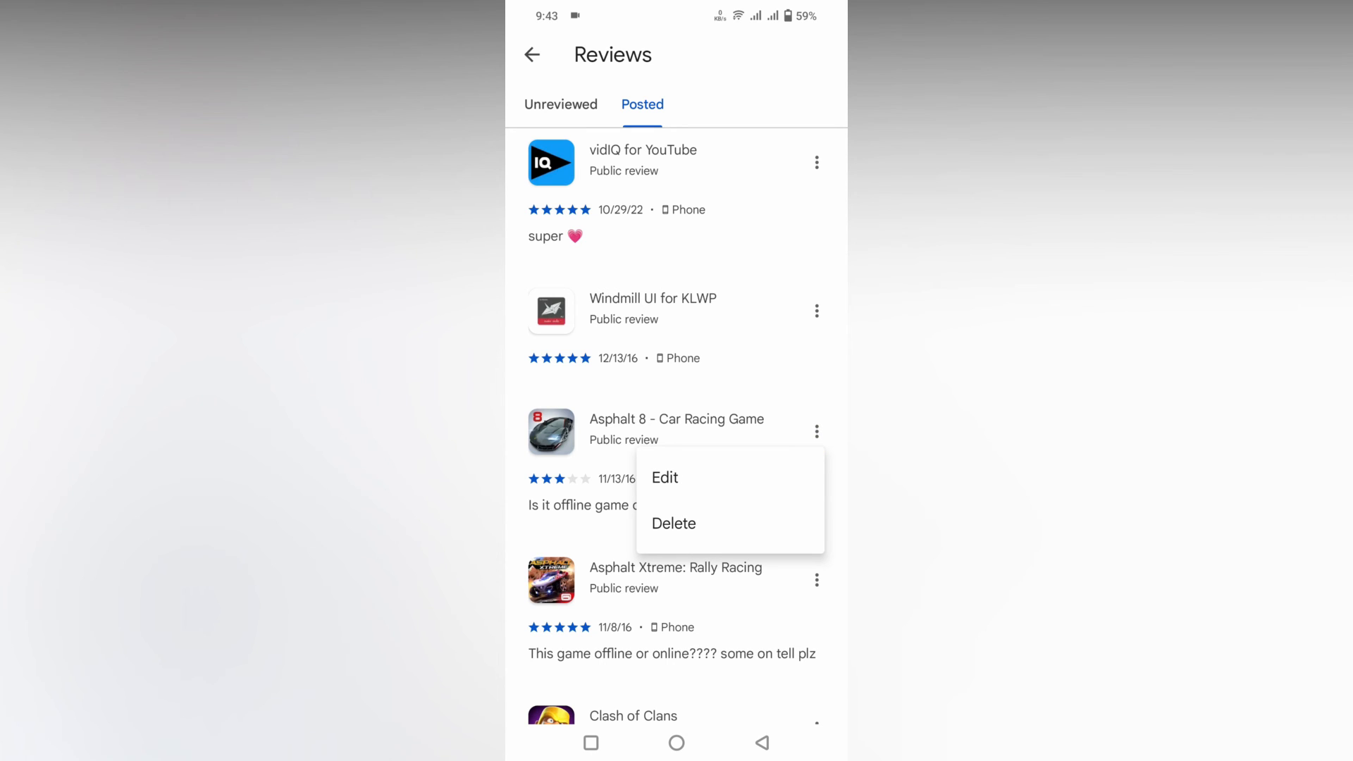
click(673, 523)
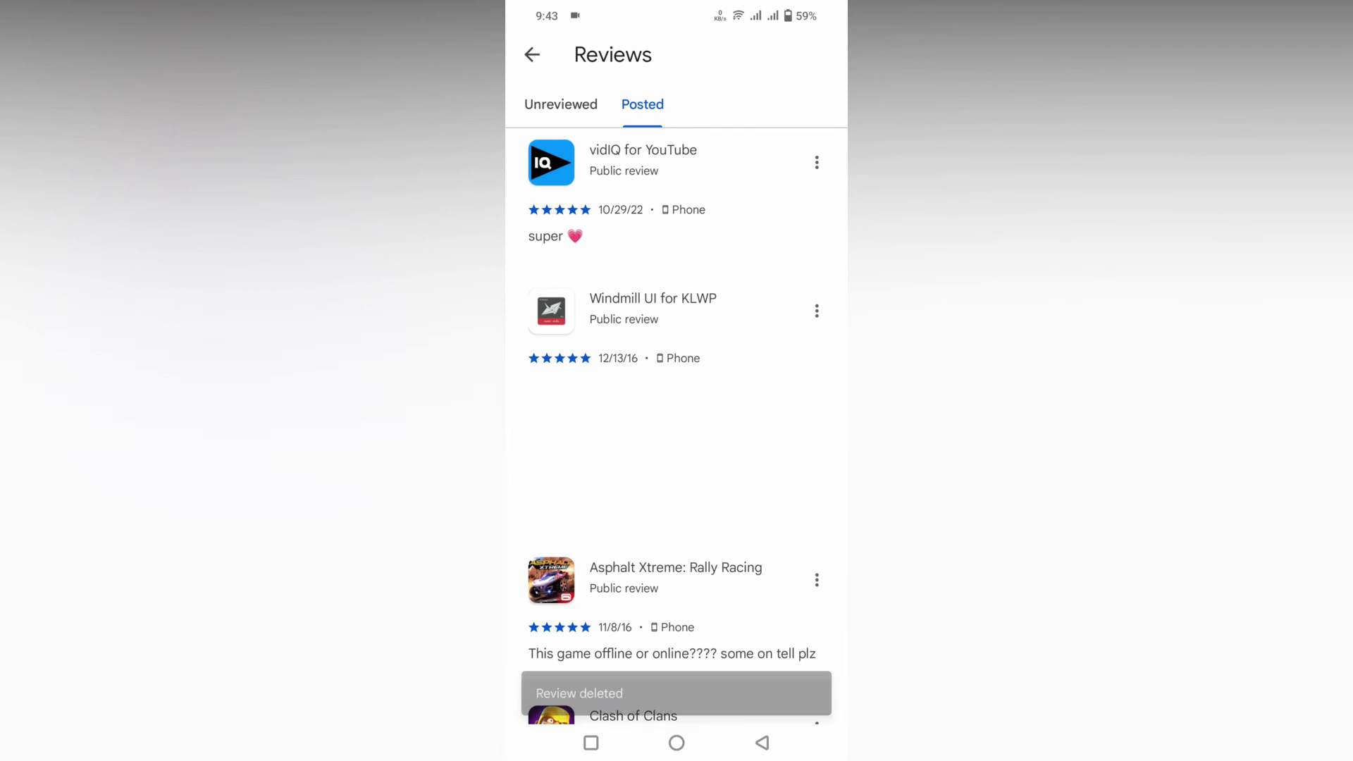